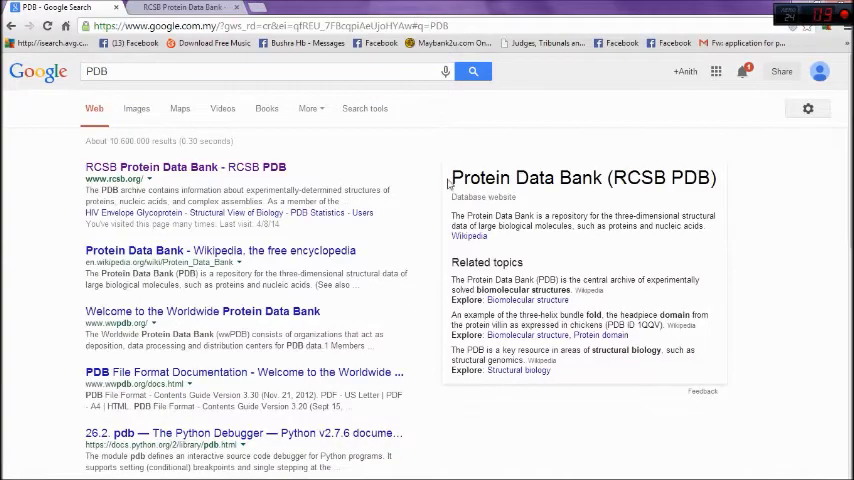
# - Go to the RCSB Protein Data Bank site from the search result
pyautogui.moveTo(452, 176); pyautogui.dragTo(602, 176)
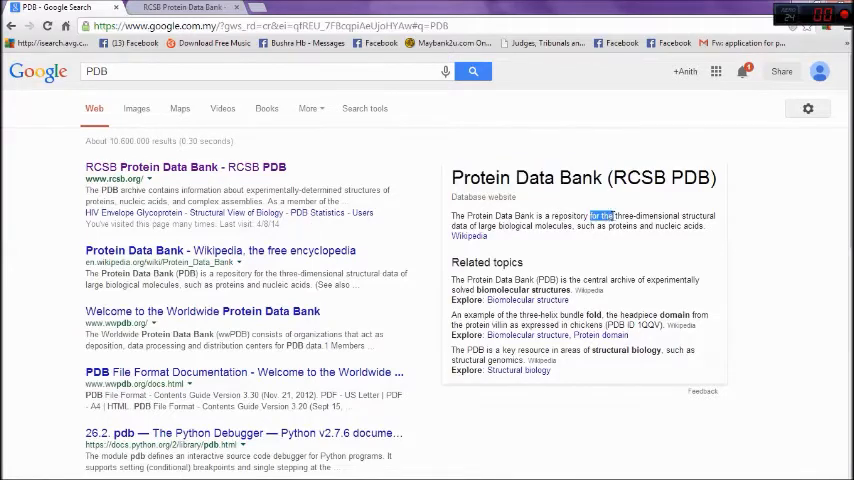
pyautogui.moveTo(596, 216); pyautogui.dragTo(716, 226)
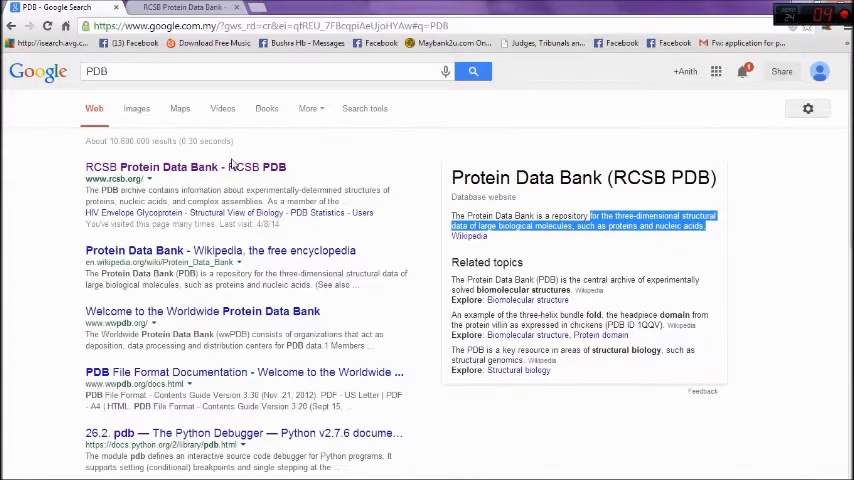
pyautogui.click(158, 168)
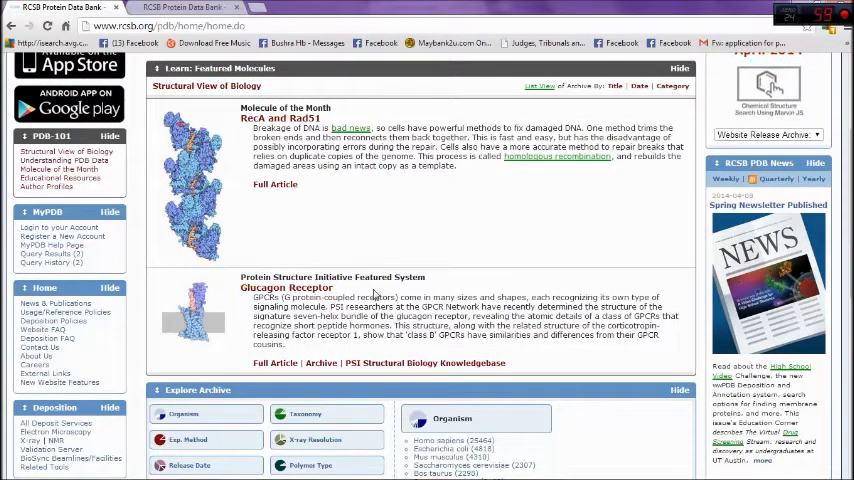
# - Search the PDB for entry 1NSC and reach its Download Files options
pyautogui.scroll(-3)
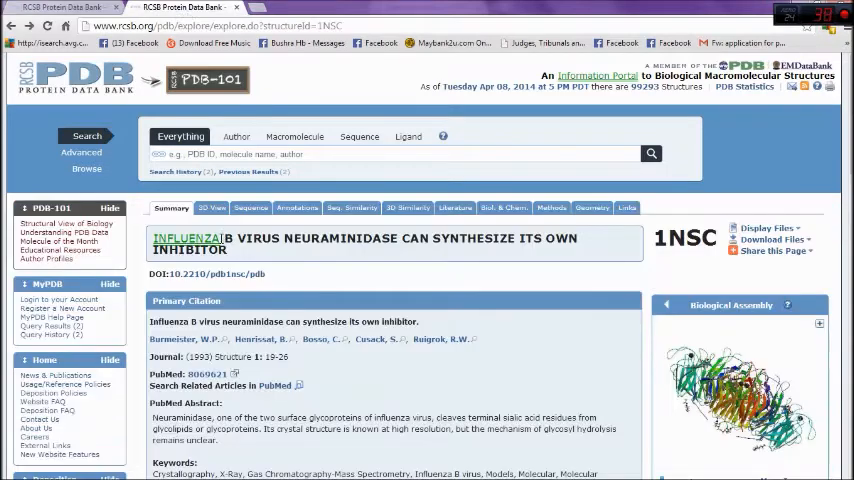
pyautogui.doubleClick(168, 320)
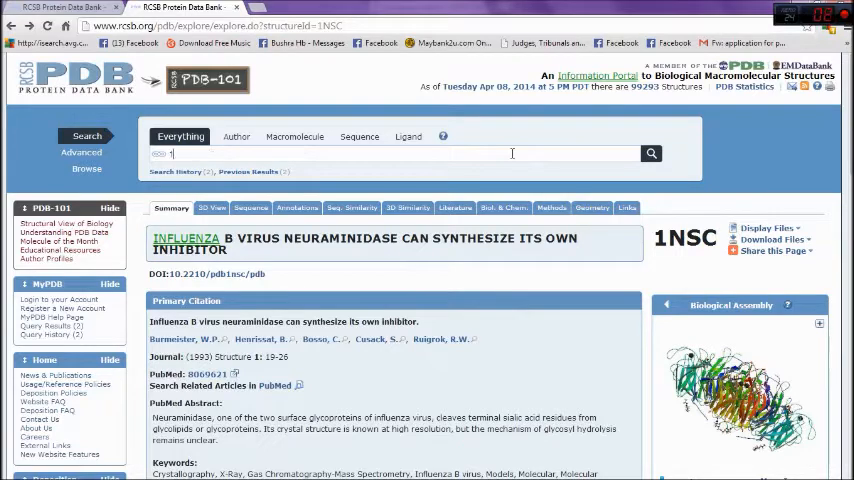
pyautogui.write('NSC')
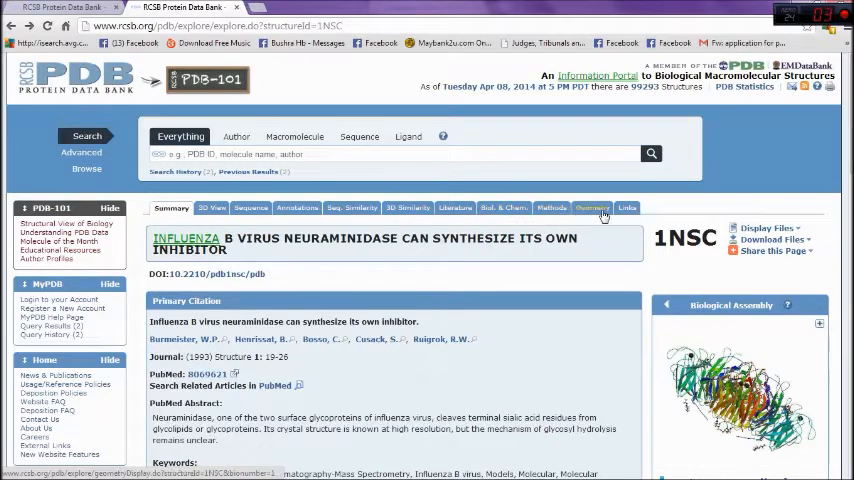
pyautogui.scroll(-3)
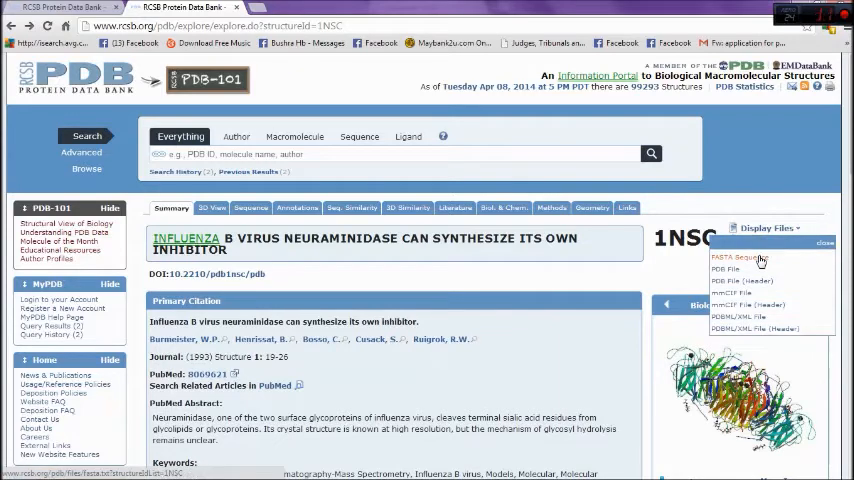
# - Show the FASTA sequence file for 1NSC and select the first chain header
pyautogui.click(740, 256)
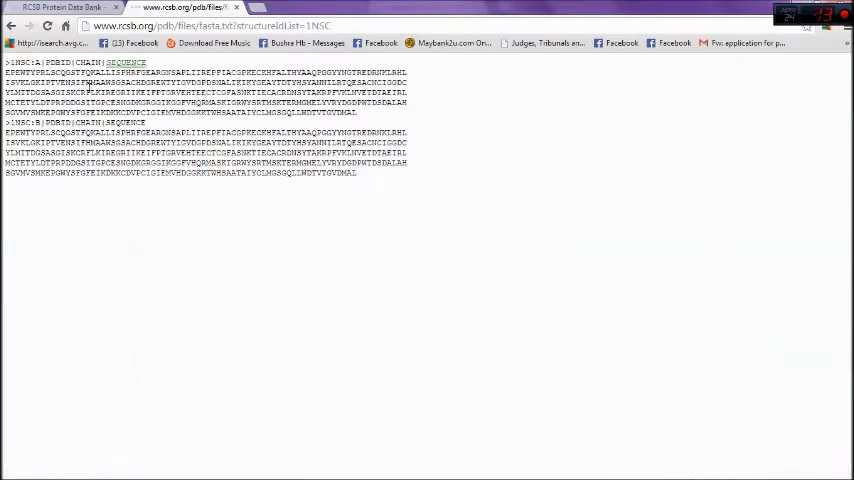
pyautogui.doubleClick(32, 62)
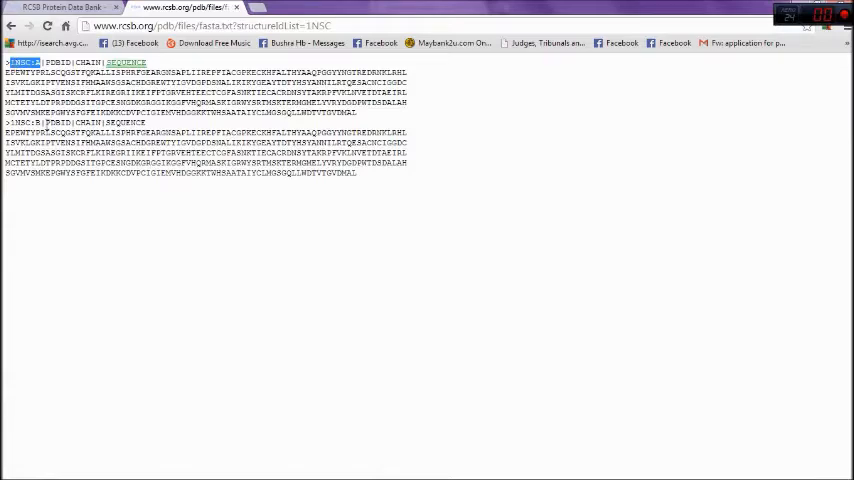
pyautogui.doubleClick(24, 122)
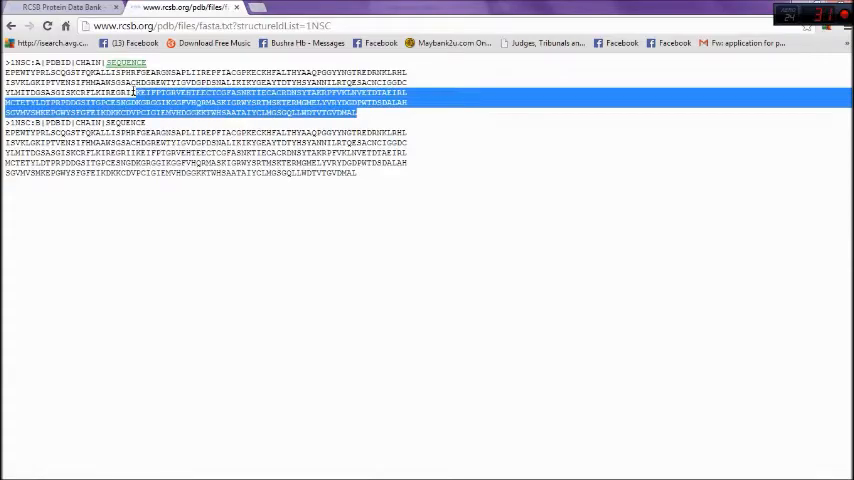
# - Select chain A's amino-acid sequence and copy it to the clipboard
pyautogui.moveTo(130, 92); pyautogui.dragTo(4, 72)
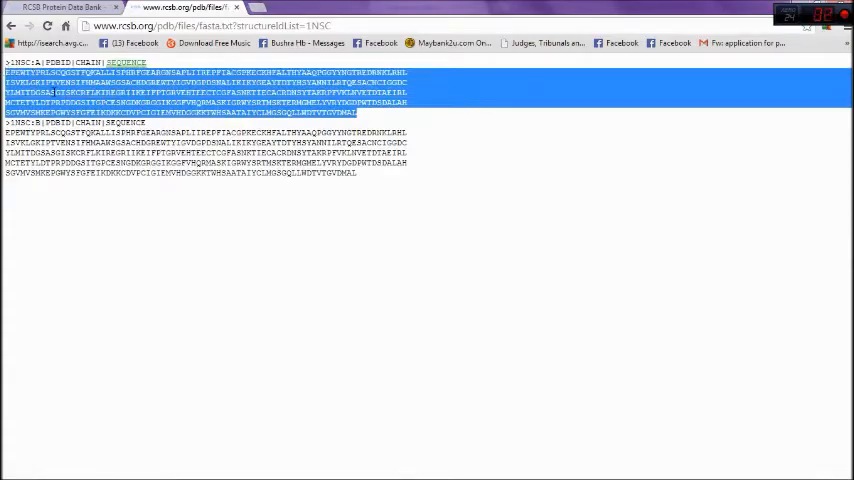
pyautogui.rightClick(76, 100)
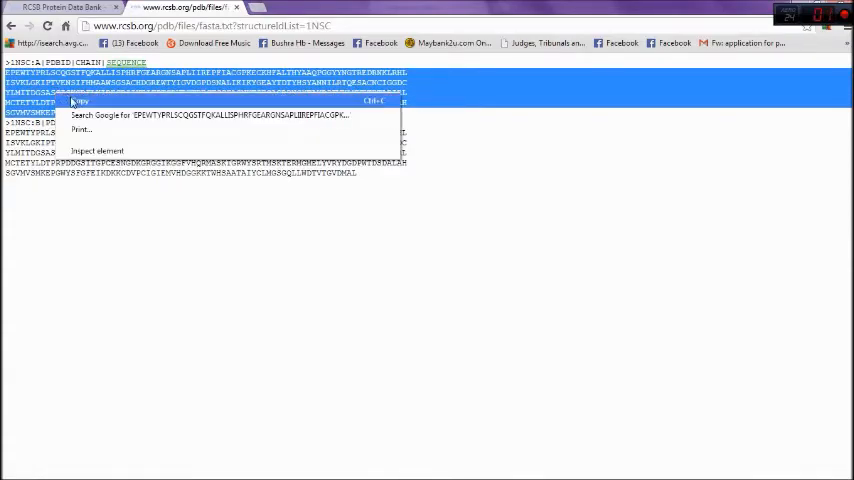
pyautogui.click(214, 114)
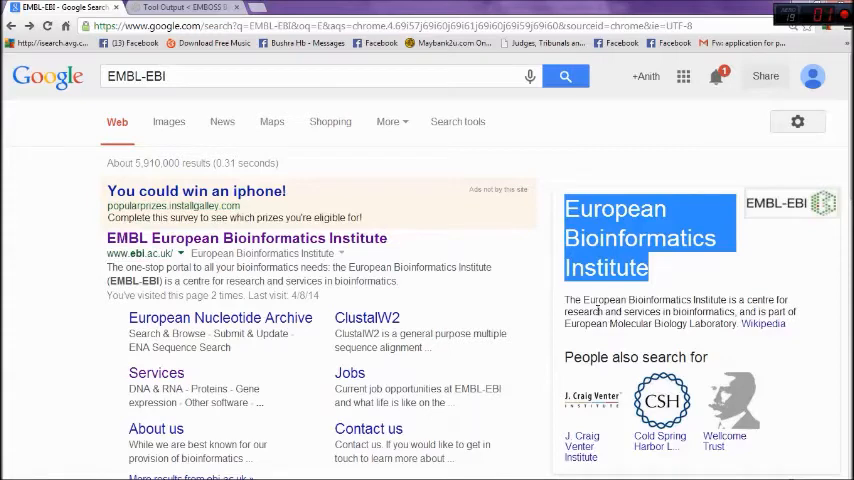
pyautogui.moveTo(660, 340)
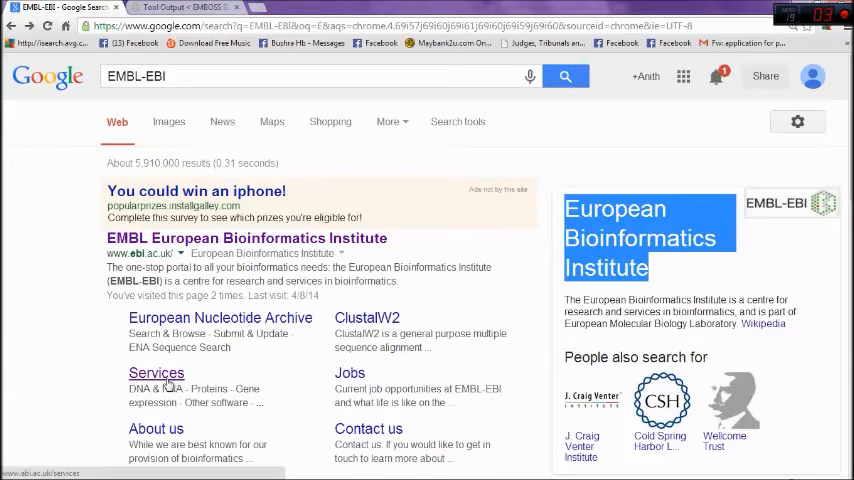
# - Go to EMBL-EBI's Services page from the Google result sitelink
pyautogui.click(156, 372)
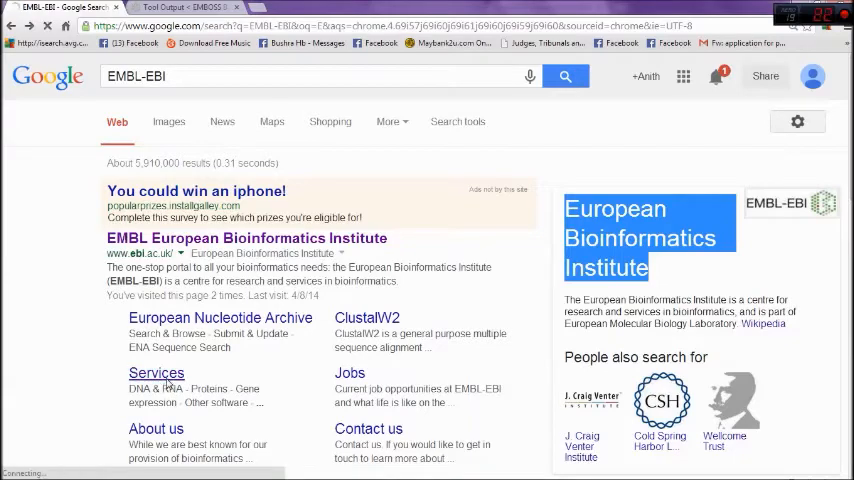
pyautogui.click(156, 372)
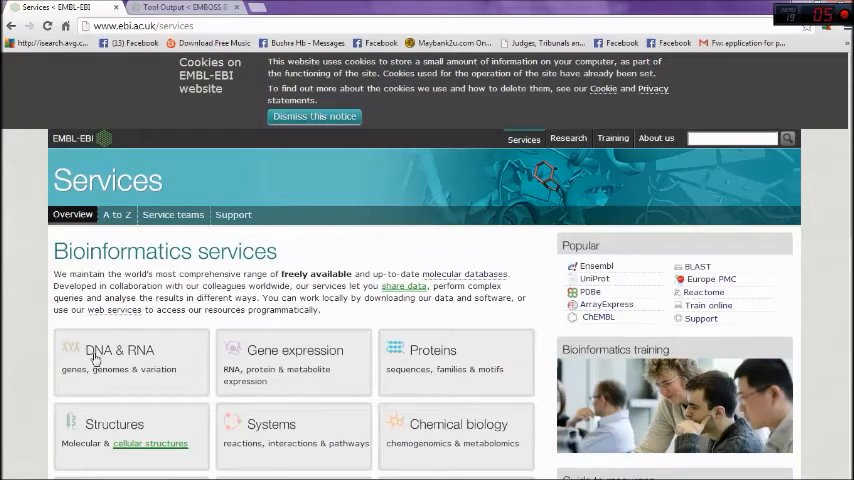
# - Reach the EMBOSS tools collection through the DNA & RNA services list
pyautogui.click(118, 350)
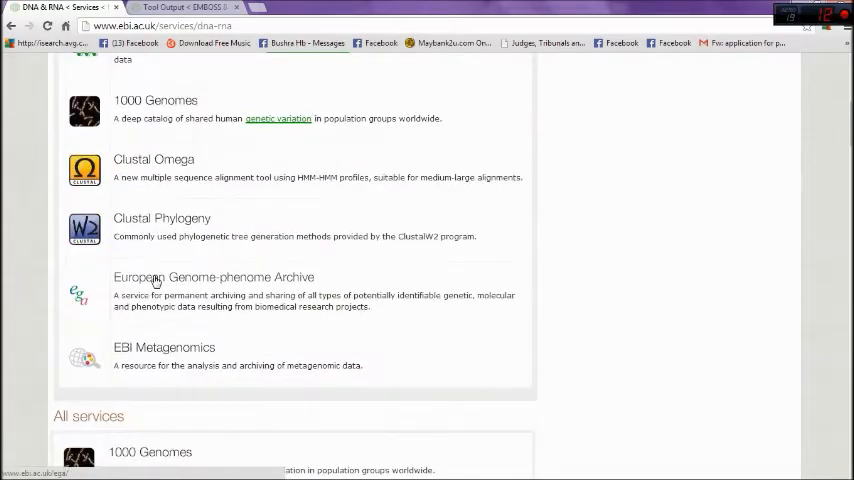
pyautogui.scroll(-3)
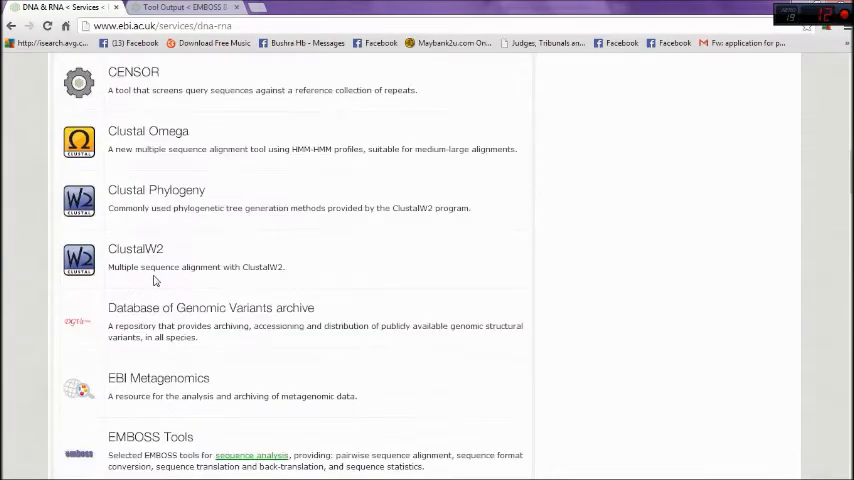
pyautogui.scroll(-3)
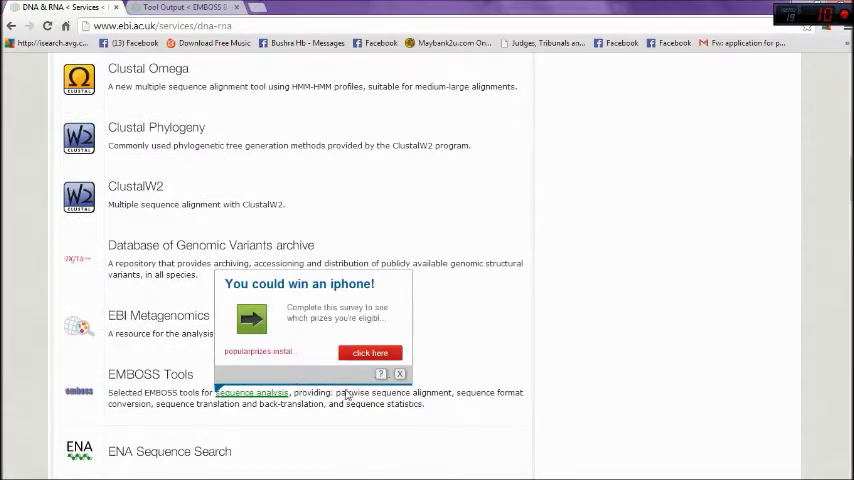
pyautogui.click(148, 374)
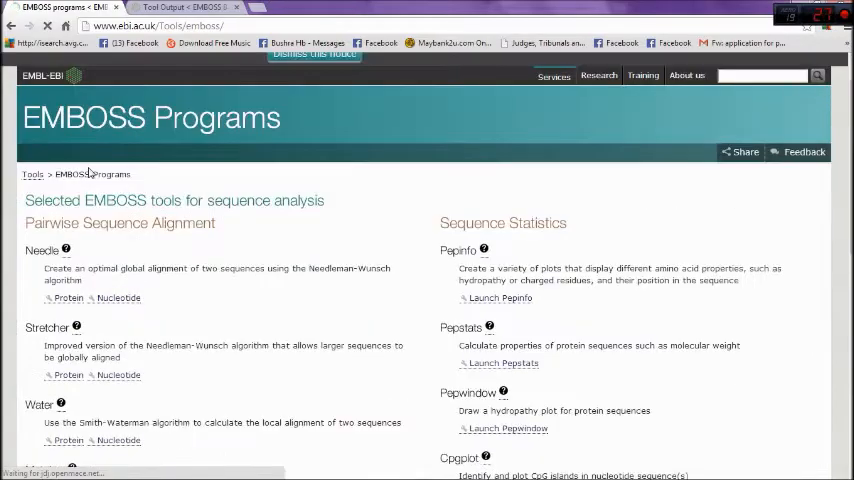
# - Scroll to Protein Sequence Back-translation and highlight the Backtranseq description
pyautogui.scroll(-3)
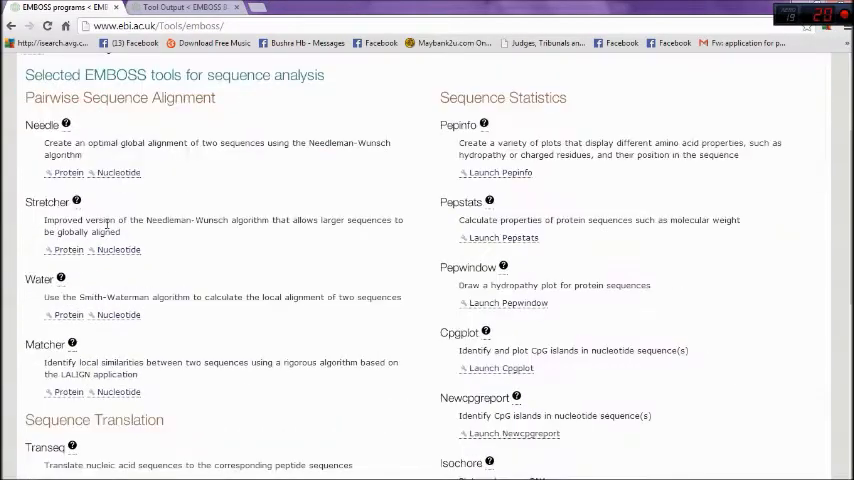
pyautogui.scroll(-3)
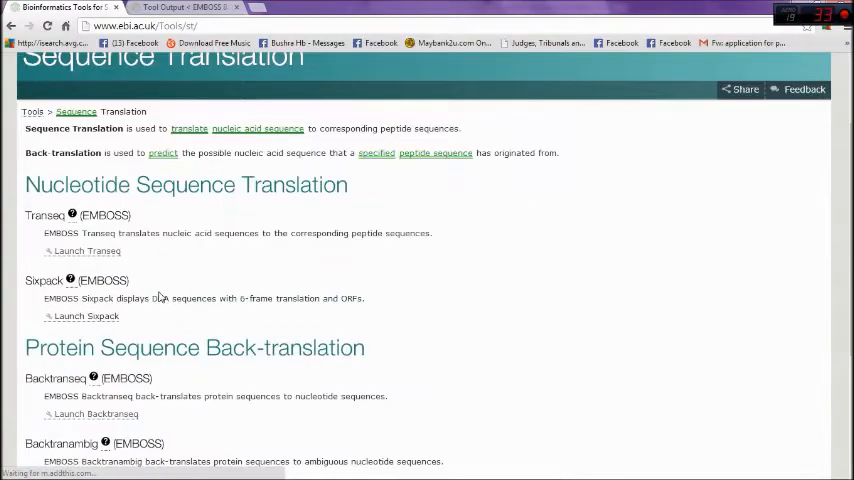
pyautogui.scroll(-3)
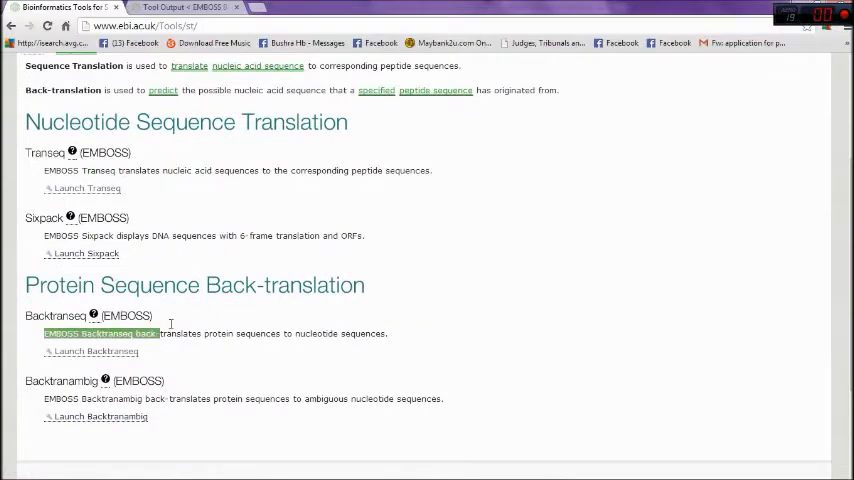
pyautogui.moveTo(150, 332); pyautogui.dragTo(284, 332)
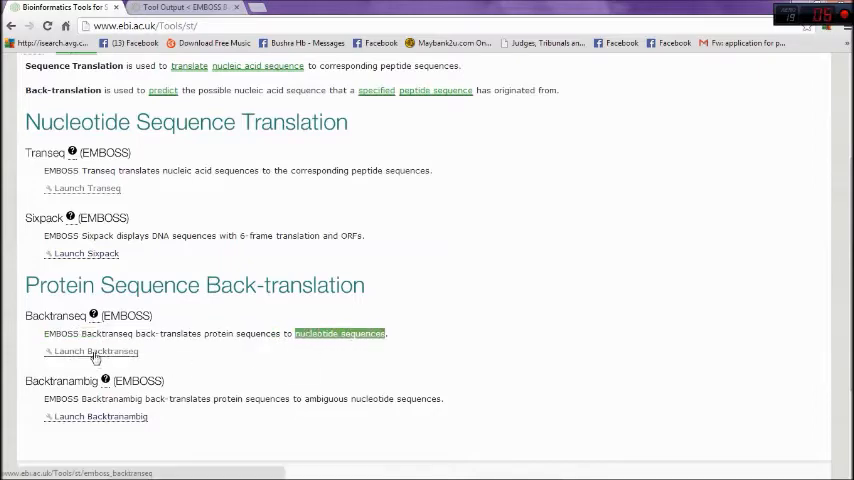
# - Run Backtranseq on the protein sequence and select the resulting nucleotide sequence
pyautogui.click(96, 352)
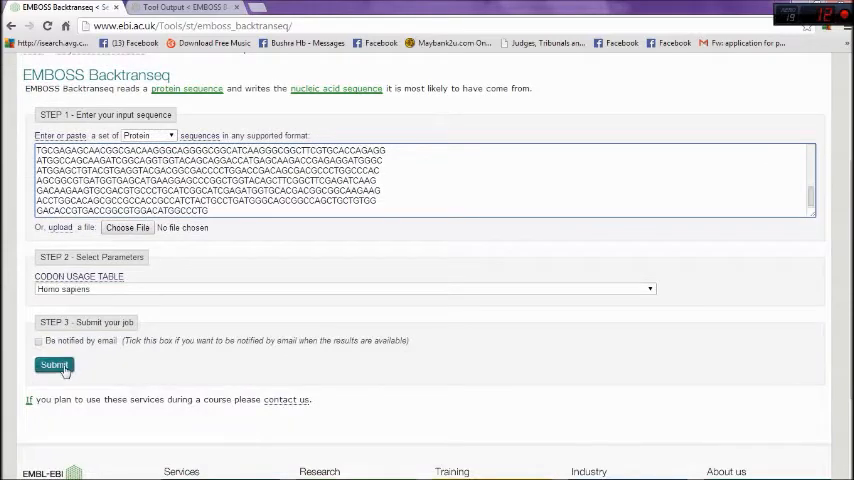
pyautogui.click(54, 364)
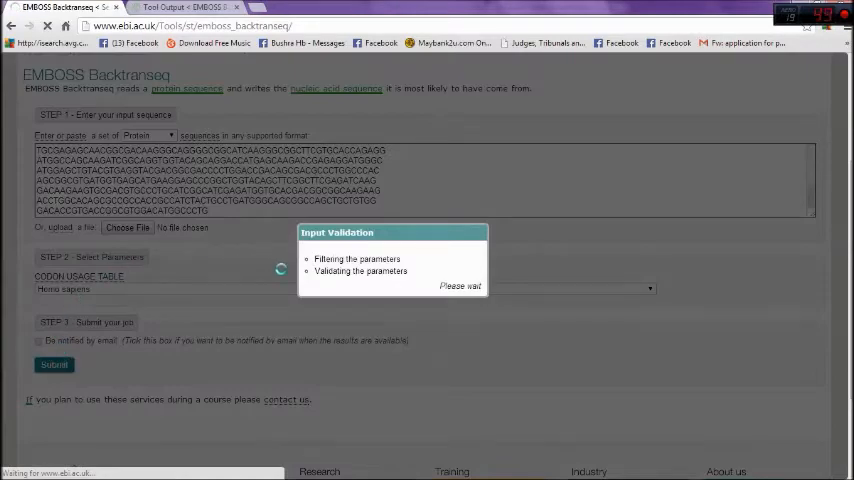
pyautogui.click(52, 364)
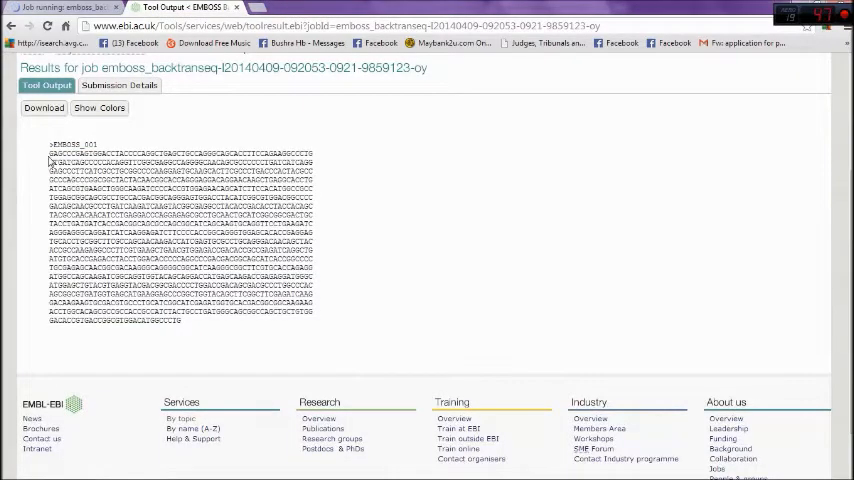
pyautogui.moveTo(50, 148); pyautogui.dragTo(180, 320)
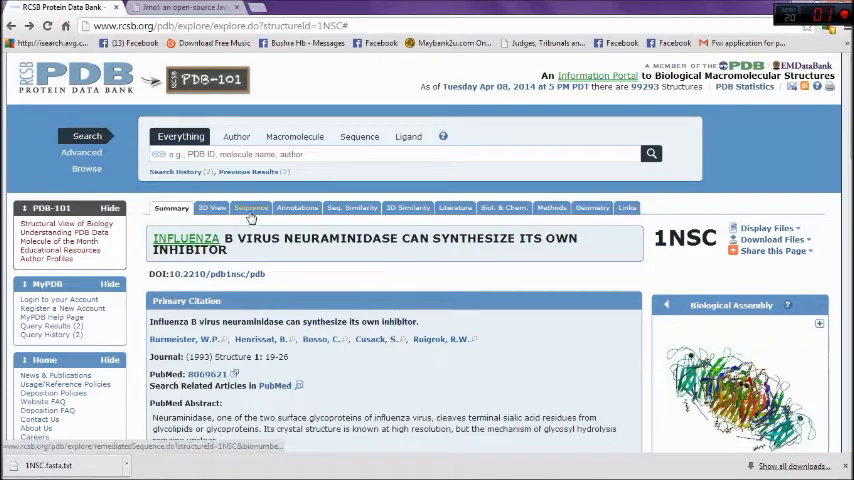
# - Show the 1NSC Sequence view and scroll to chain A's DSSP secondary-structure display
pyautogui.click(248, 208)
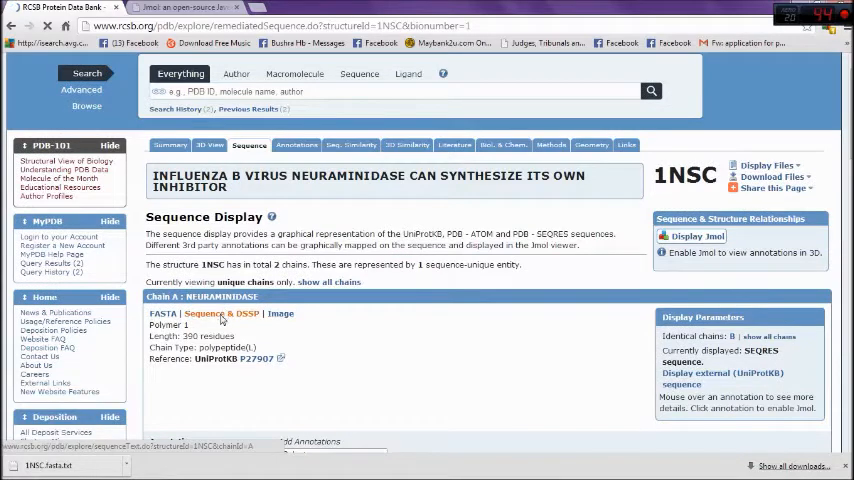
pyautogui.click(222, 312)
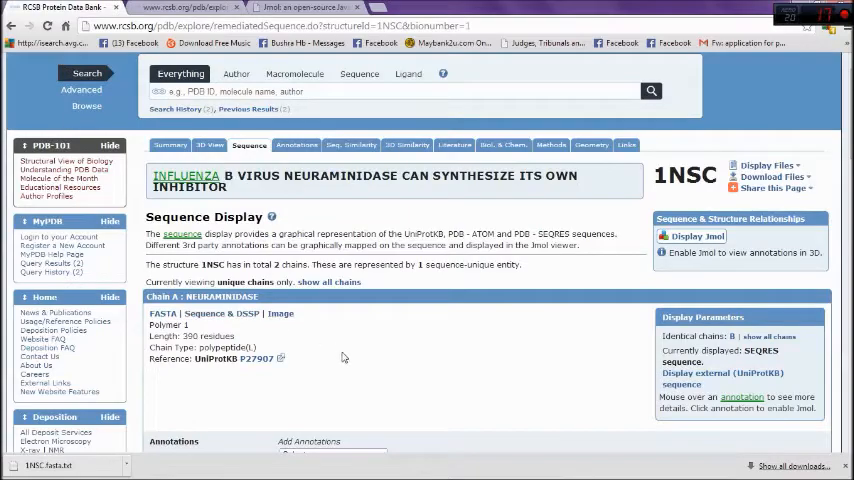
pyautogui.scroll(-3)
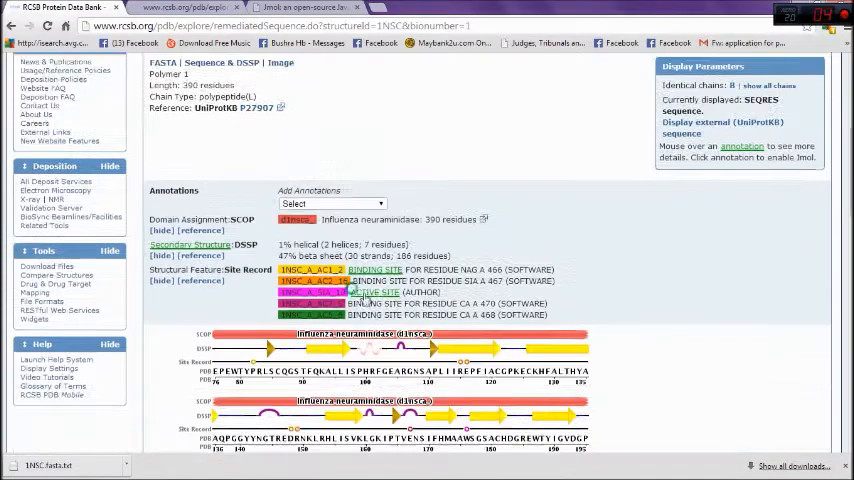
pyautogui.scroll(-3)
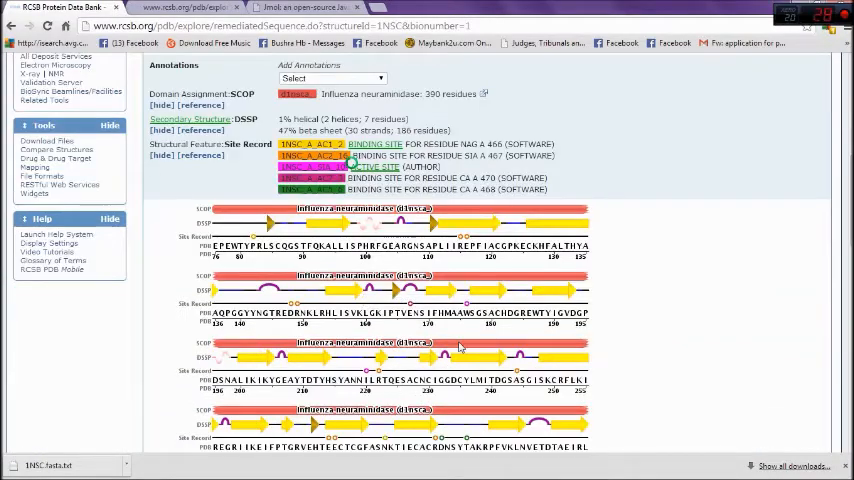
pyautogui.scroll(-3)
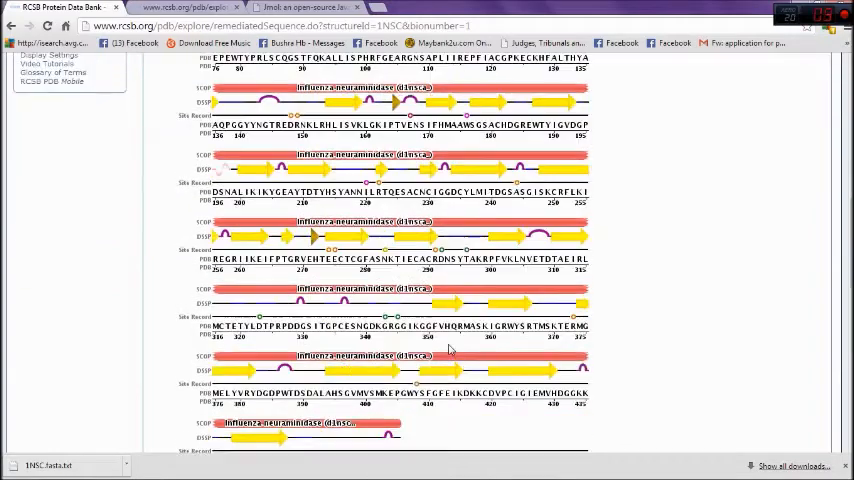
pyautogui.scroll(-3)
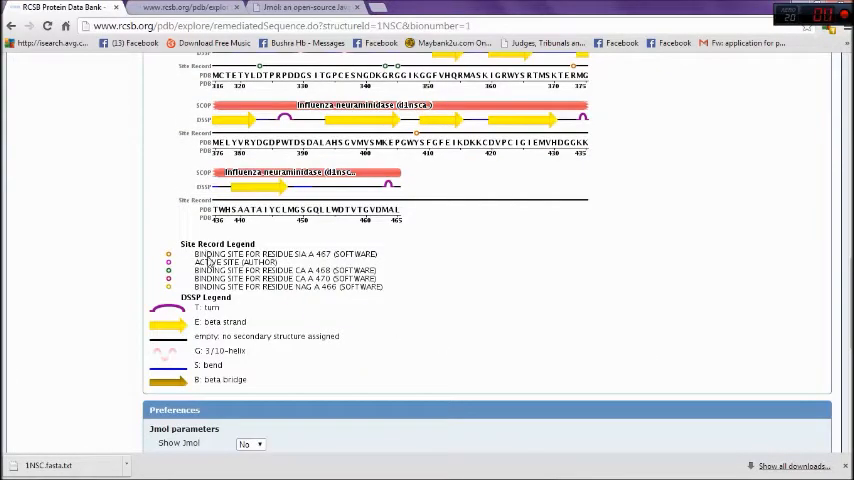
pyautogui.scroll(3)
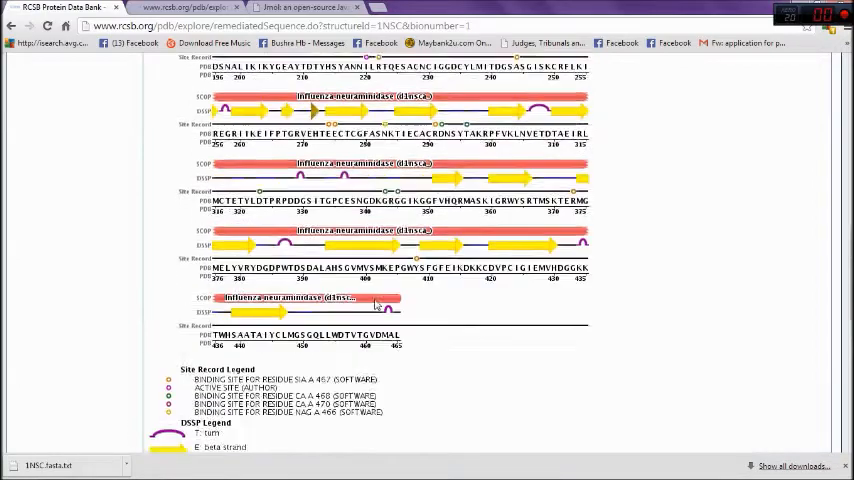
# - Save the secondary-structure sequence image to Pictures as '1NSC A'
pyautogui.rightClick(296, 260)
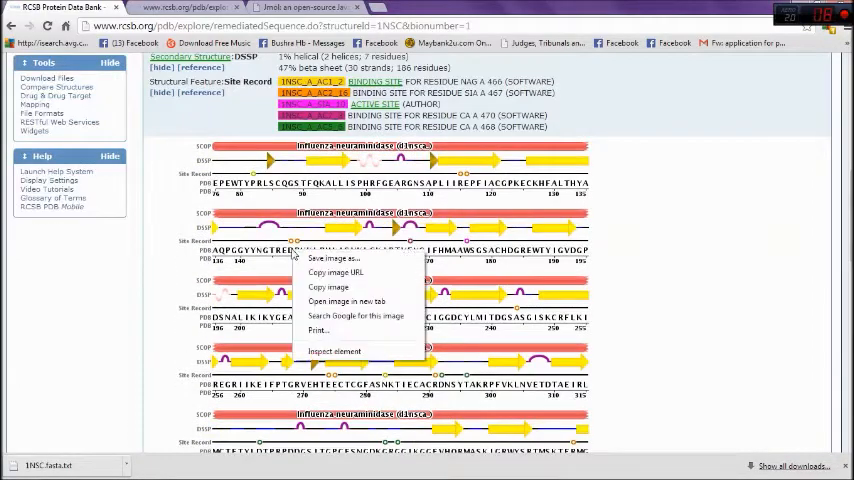
pyautogui.click(332, 258)
pyautogui.write('1')
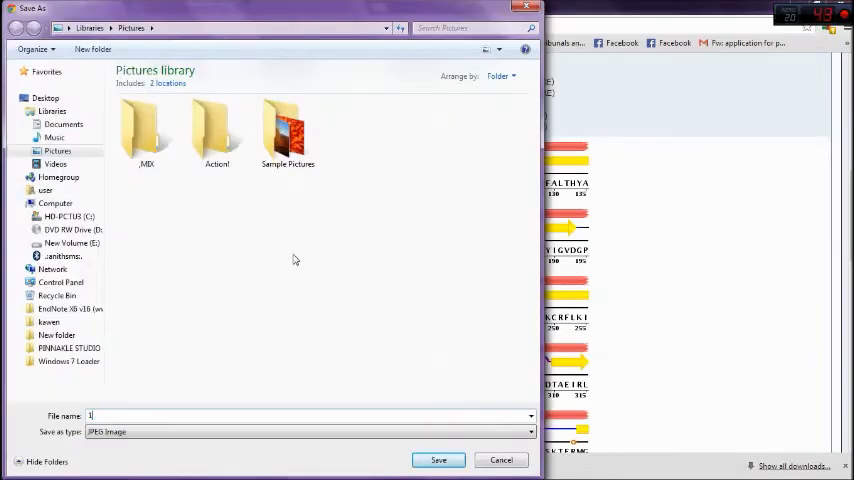
pyautogui.write('NSC A')
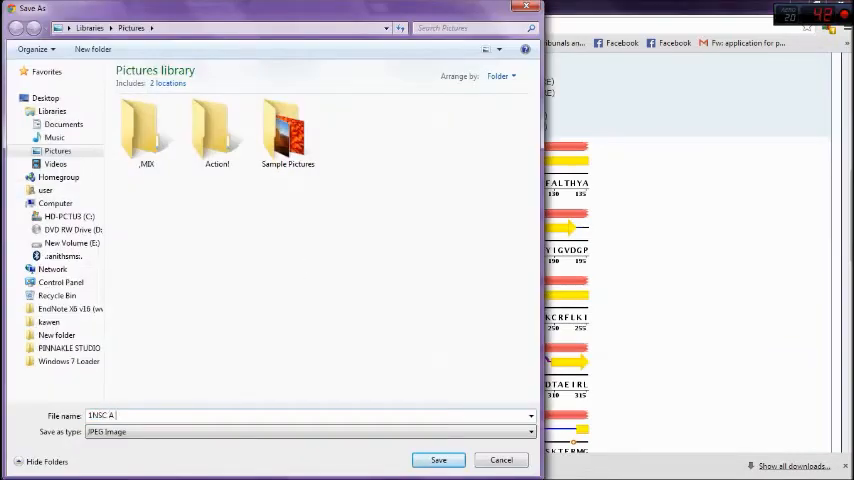
pyautogui.write('. SE')
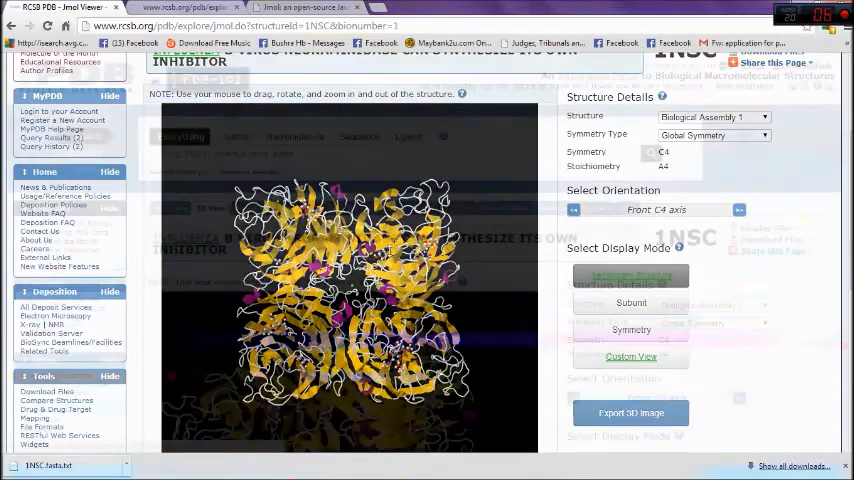
# - Show the Literature page with the primary citation for 1NSC
pyautogui.click(454, 208)
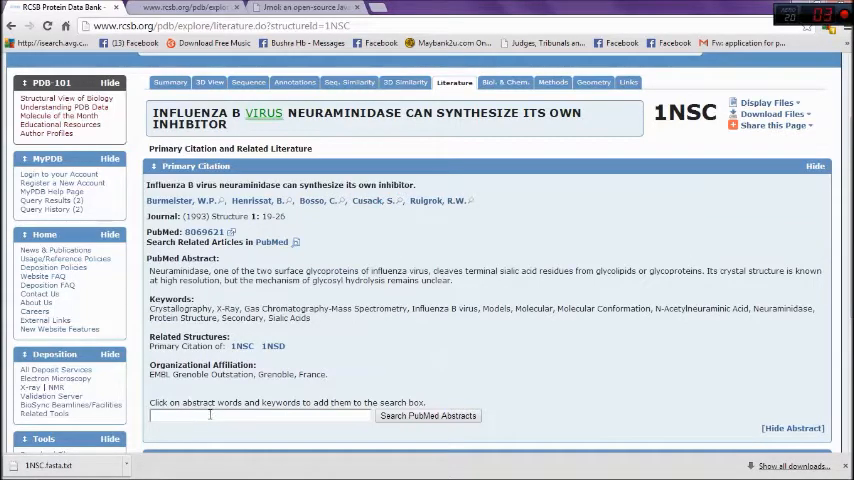
# - Search the PDB for 'Influenza B virus neuraminidase can synthesize its own inhibitor.' and select the 1NSC abstract
pyautogui.write('Influenza B virus neuraminidase can synthesize its own inhibitor.')
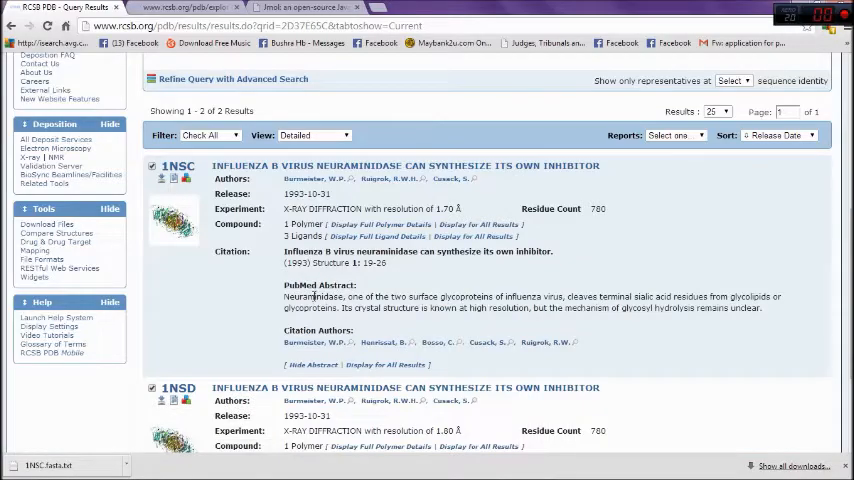
pyautogui.moveTo(284, 296); pyautogui.dragTo(762, 308)
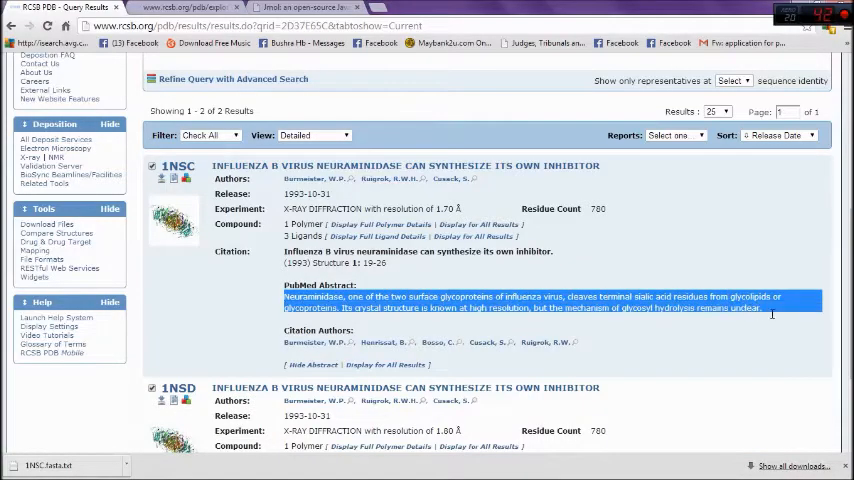